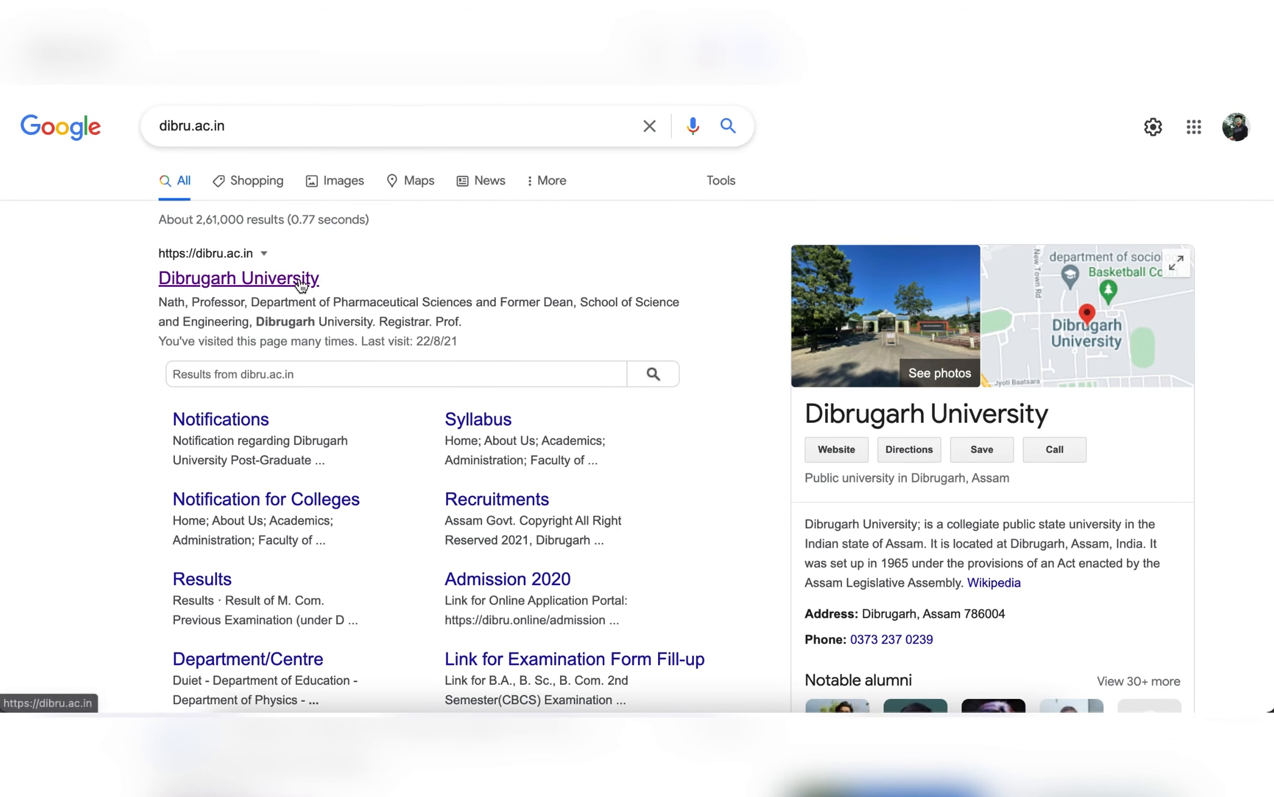
# Open the Dibrugarh University site from the dibru.ac.in result and view its Notifications
pyautogui.click(238, 278)
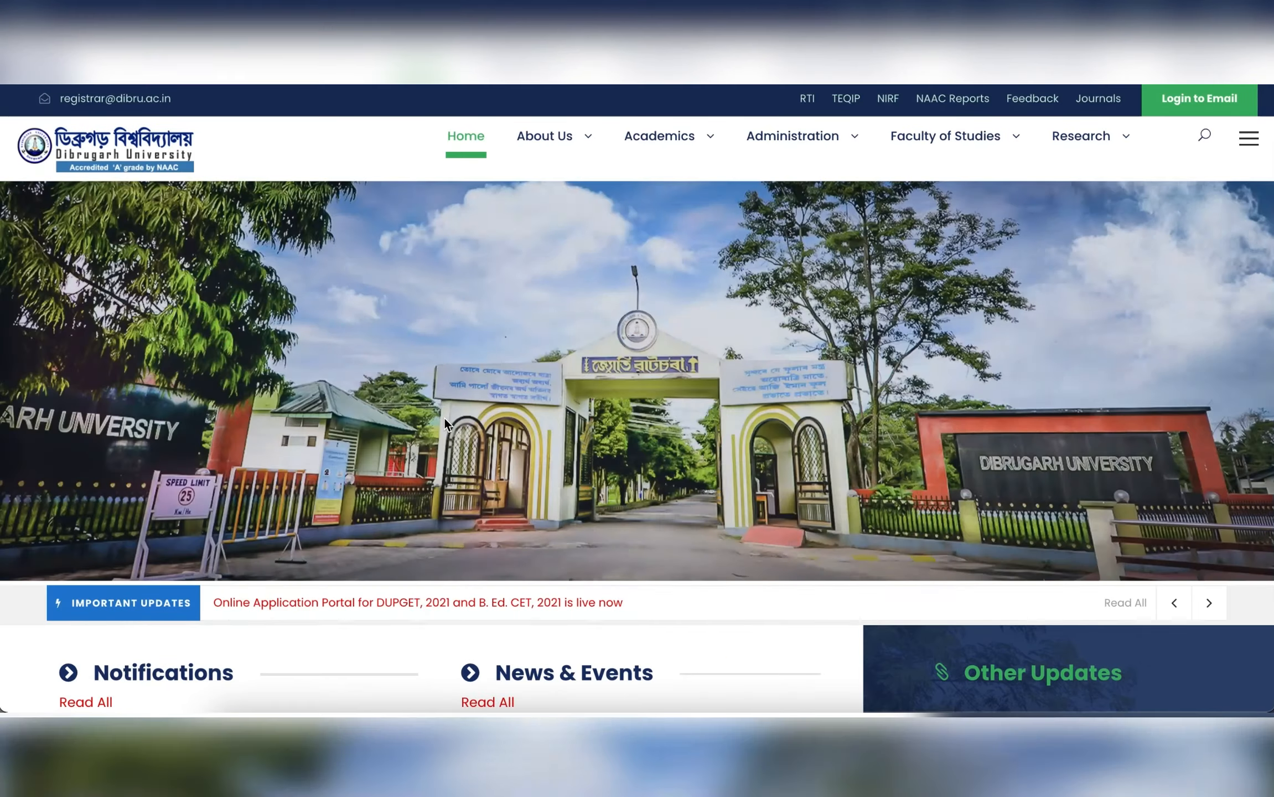
pyautogui.scroll(-3)
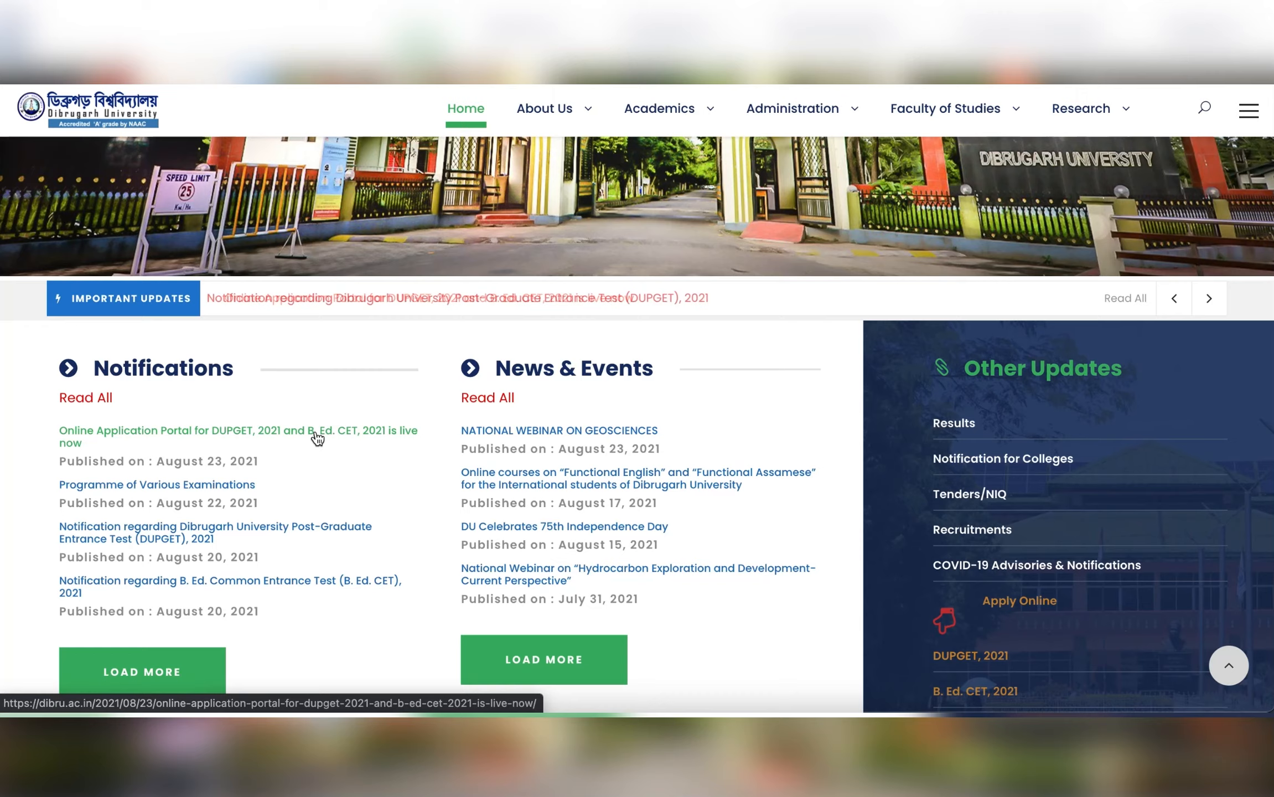
# Open the 'Online Application Portal for DUPGET, 2021' live notice
pyautogui.click(237, 436)
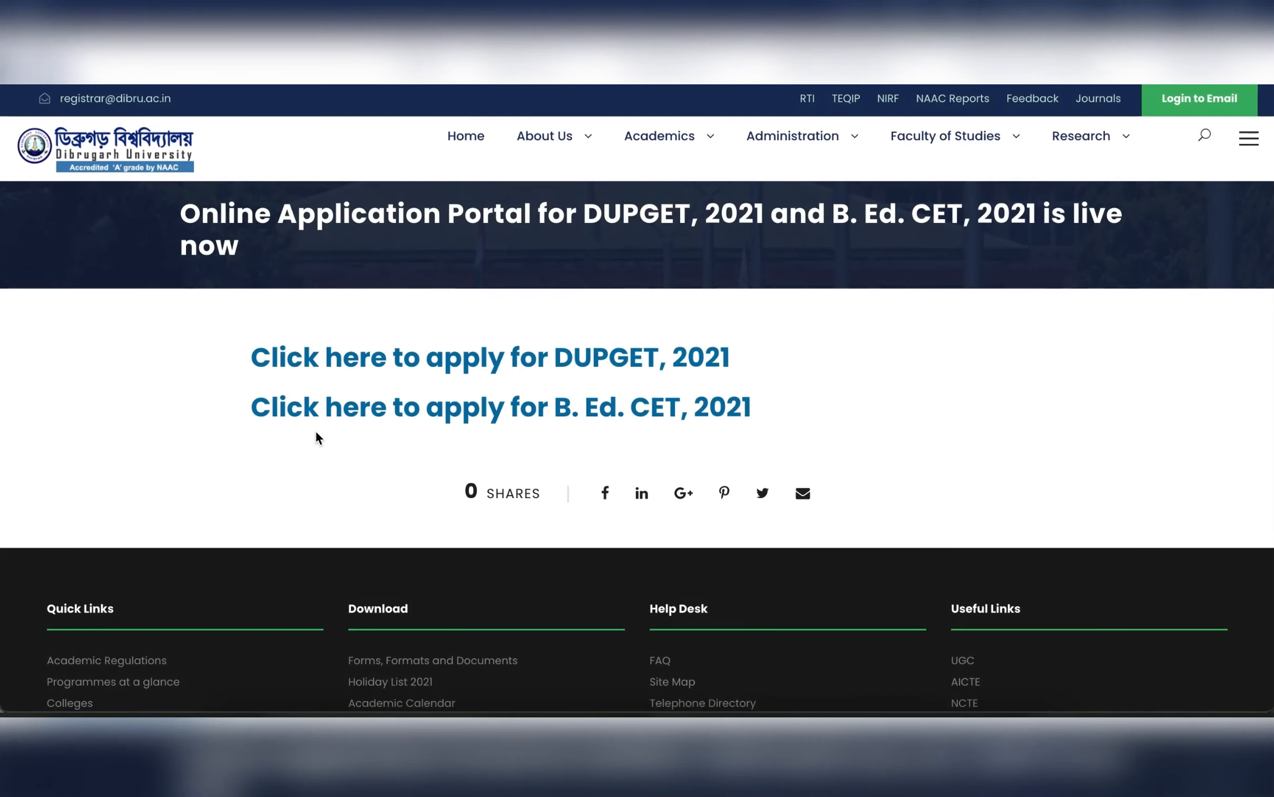
pyautogui.moveTo(552, 410)
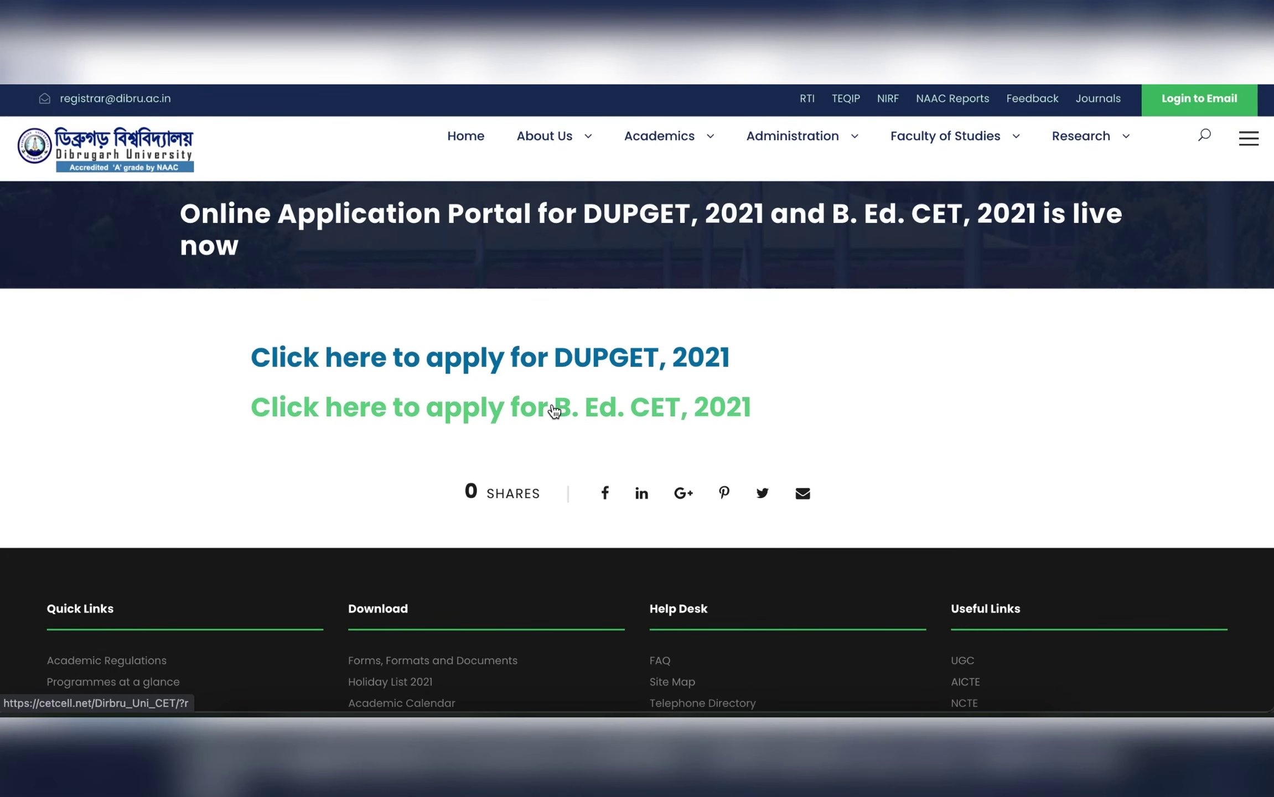
pyautogui.moveTo(680, 430)
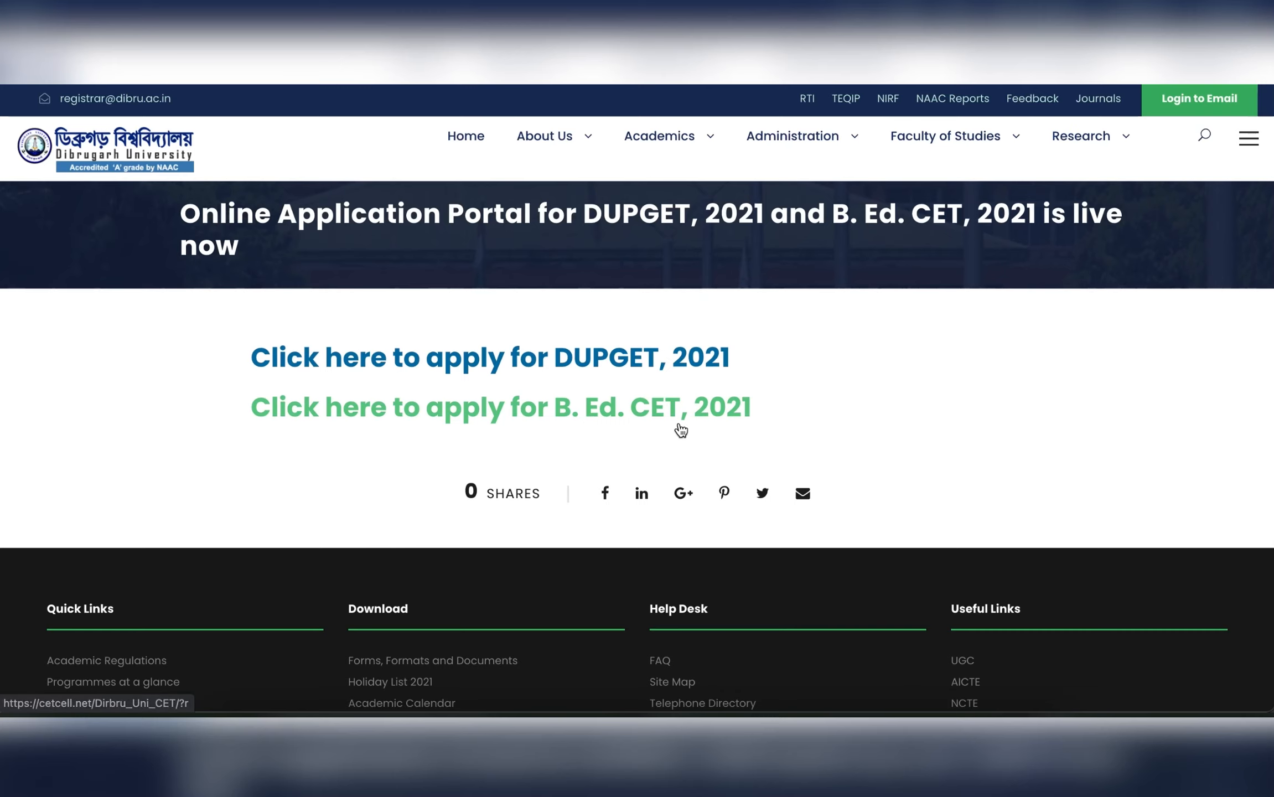
pyautogui.moveTo(316, 382)
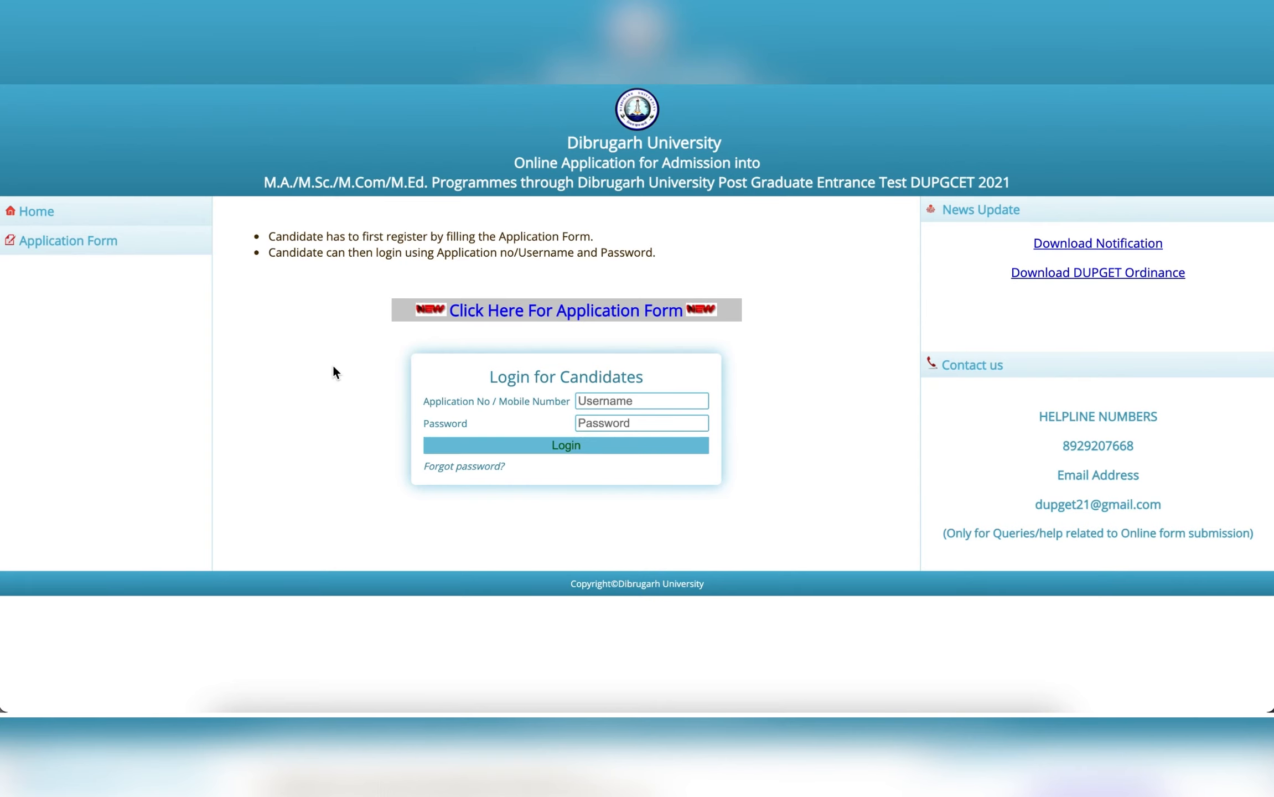
# Start a new application, read through the general instructions and continue to the blank form via NEXT
pyautogui.click(565, 310)
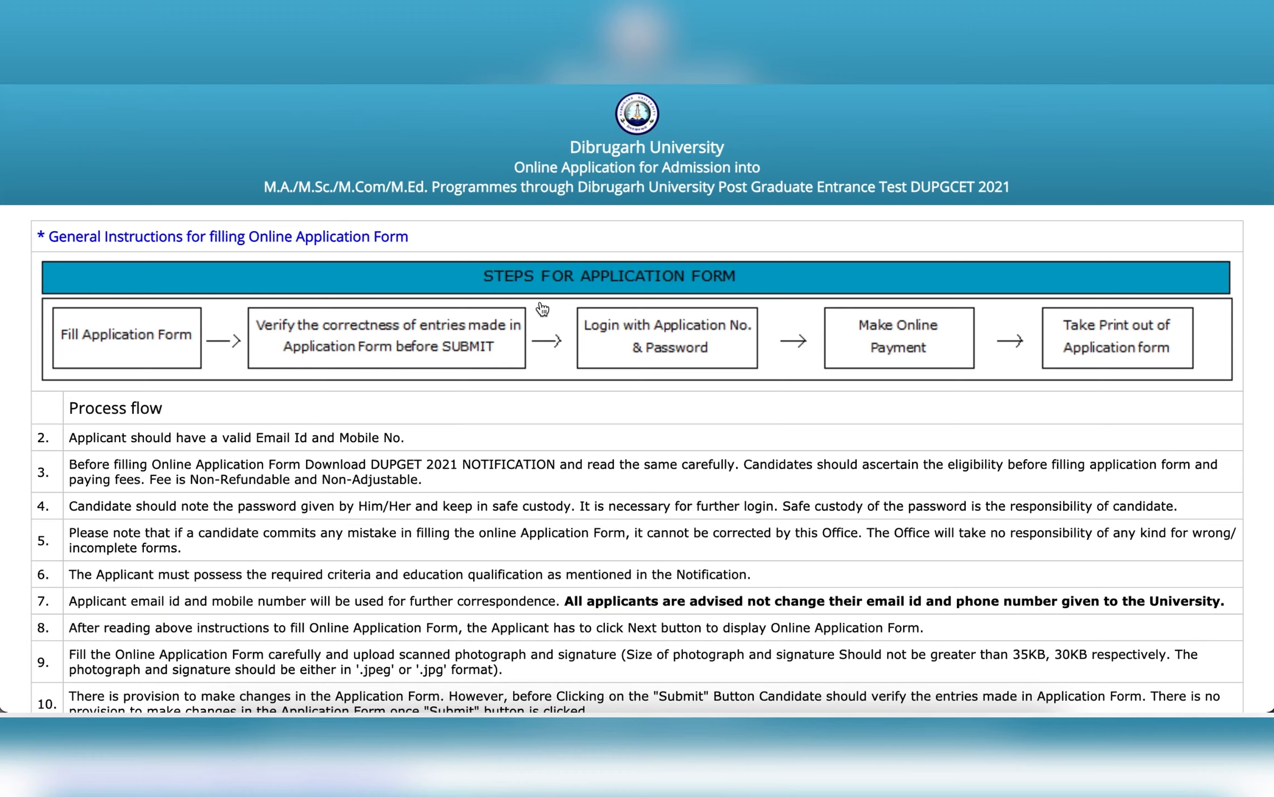
pyautogui.scroll(-3)
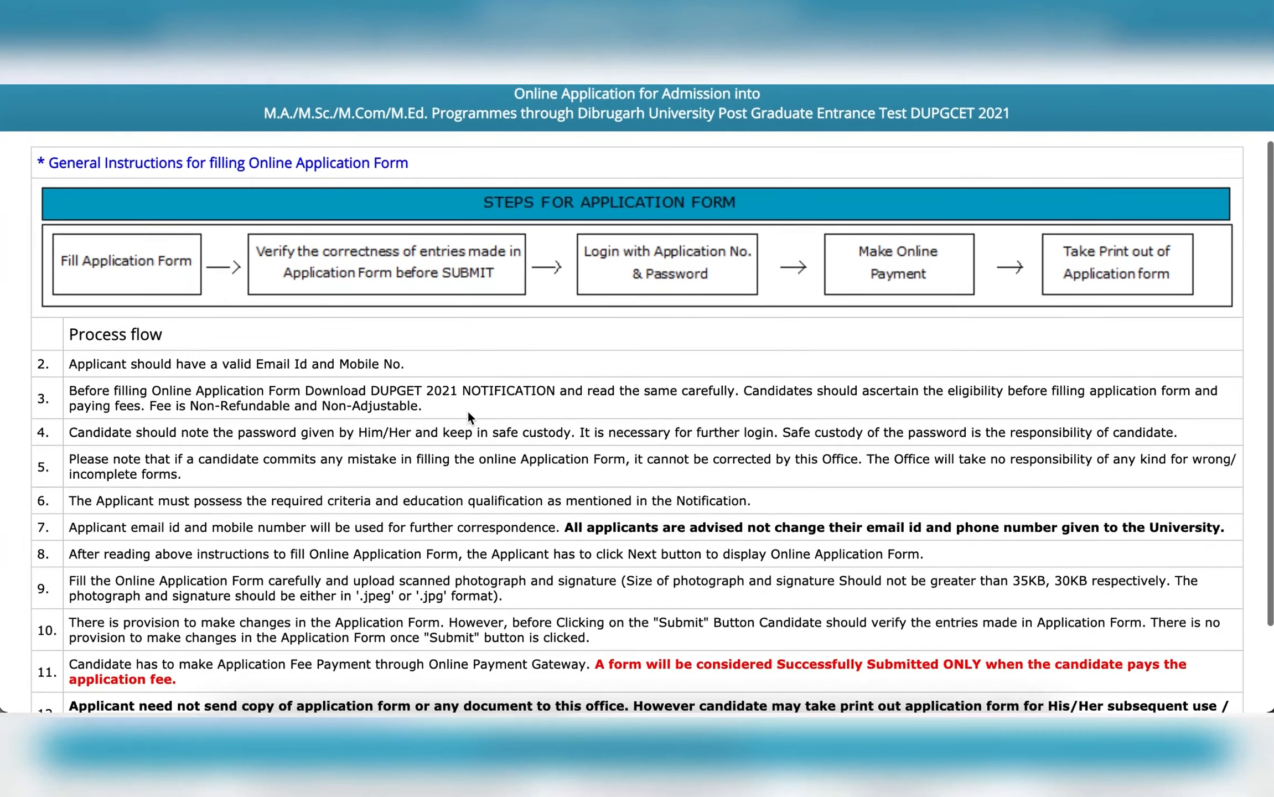
pyautogui.scroll(-3)
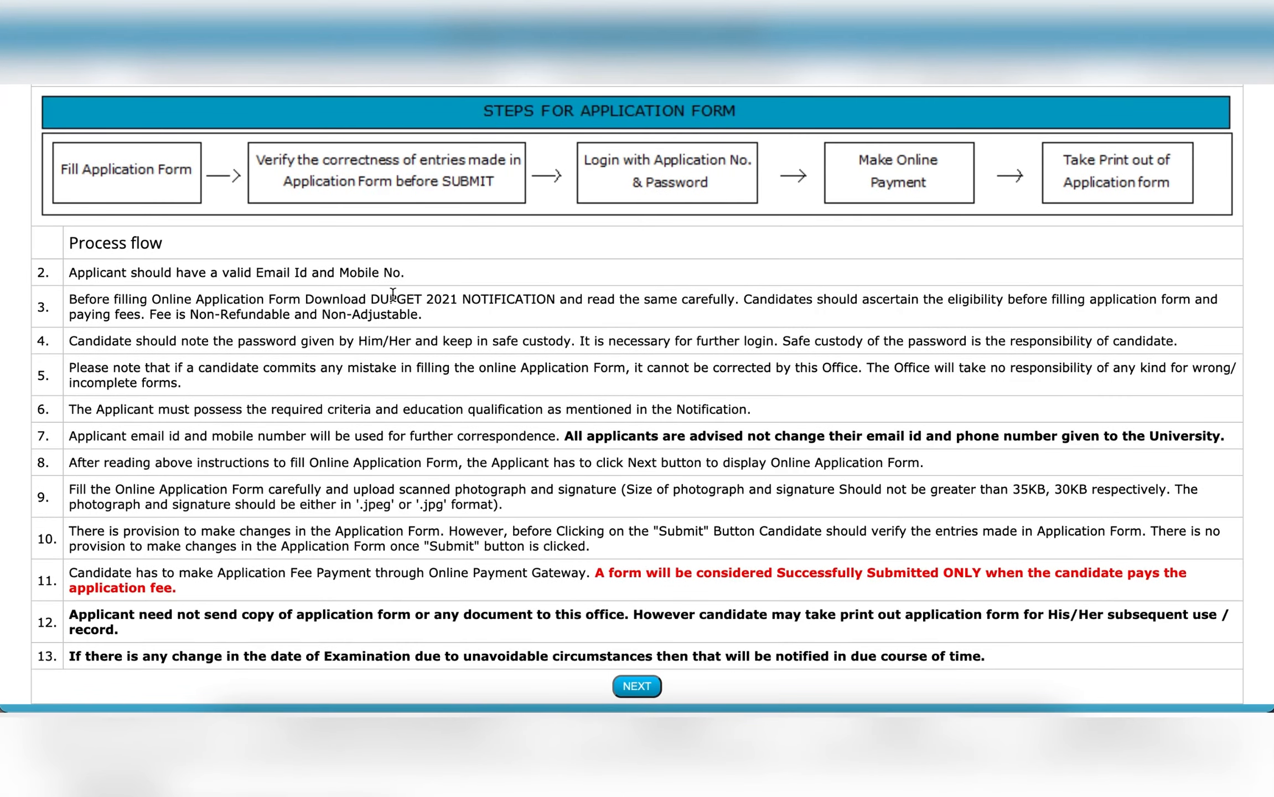
pyautogui.scroll(-3)
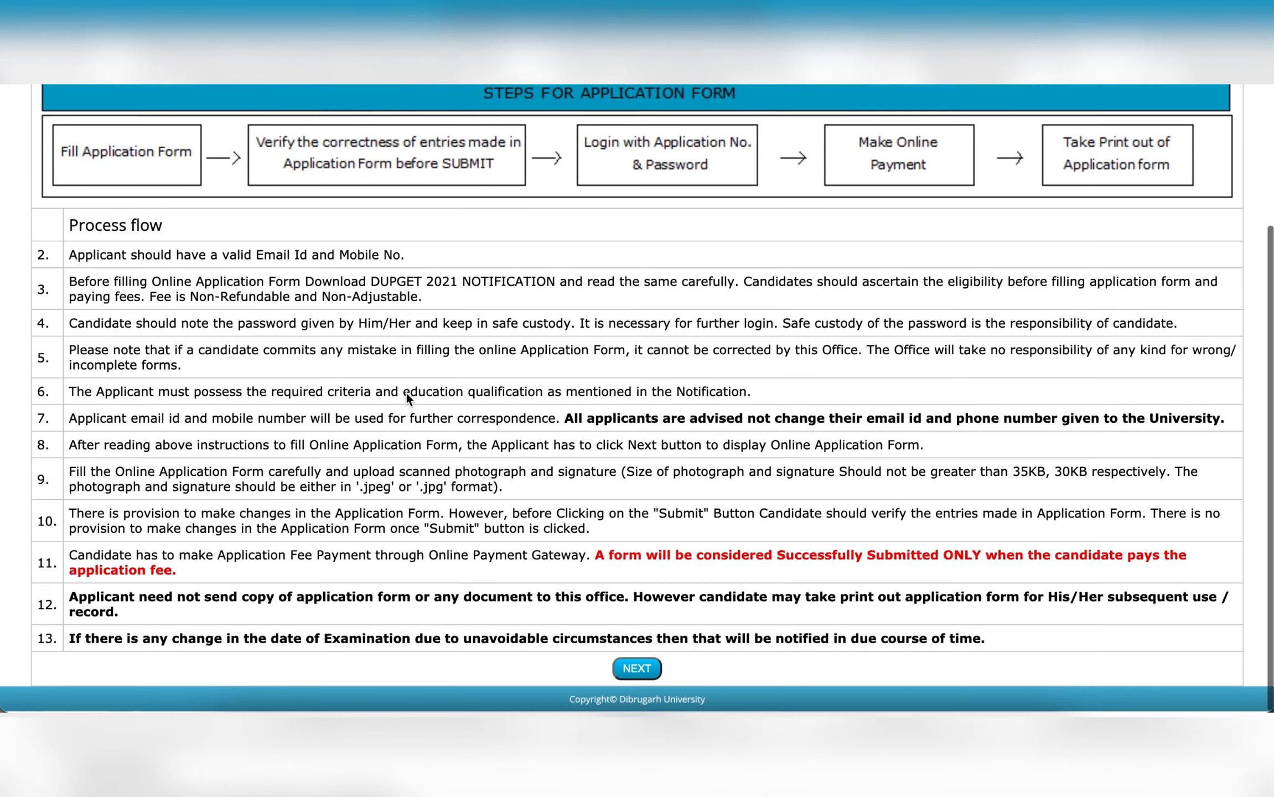
pyautogui.click(637, 669)
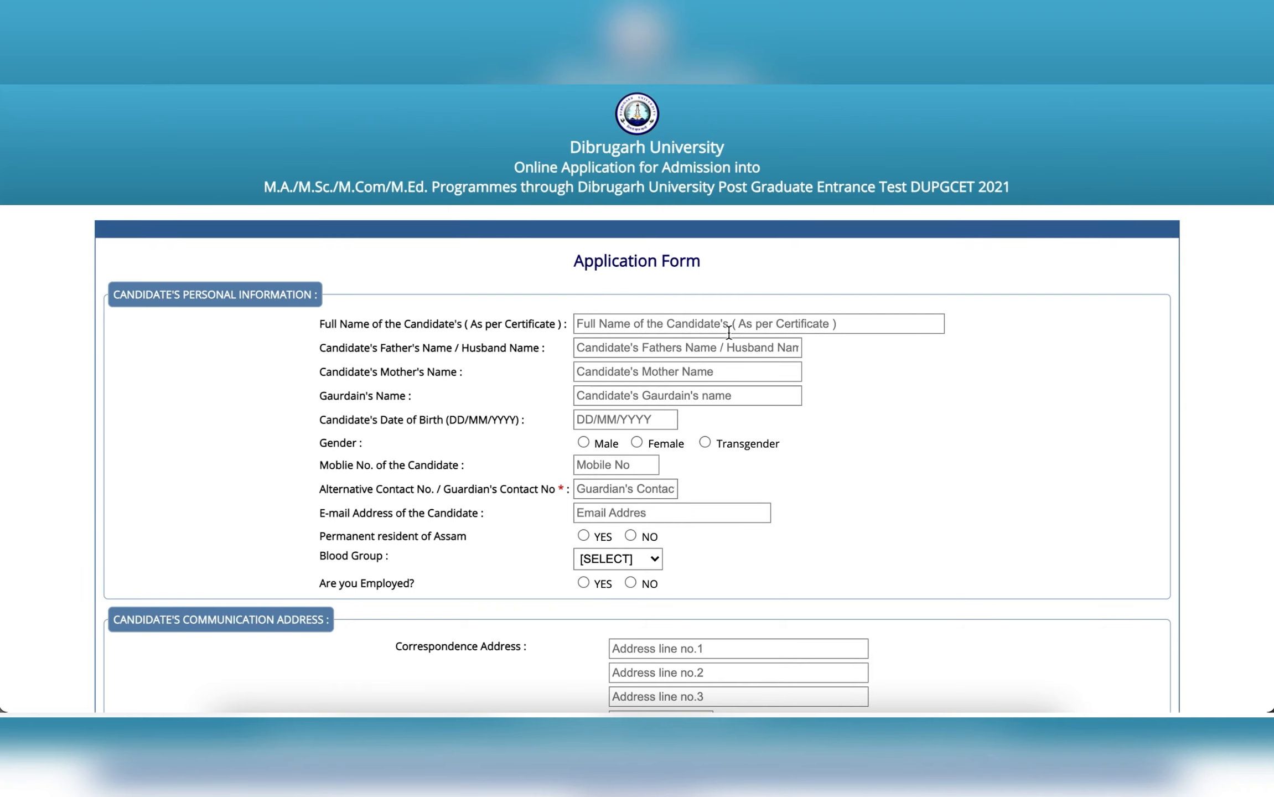
pyautogui.scroll(-3)
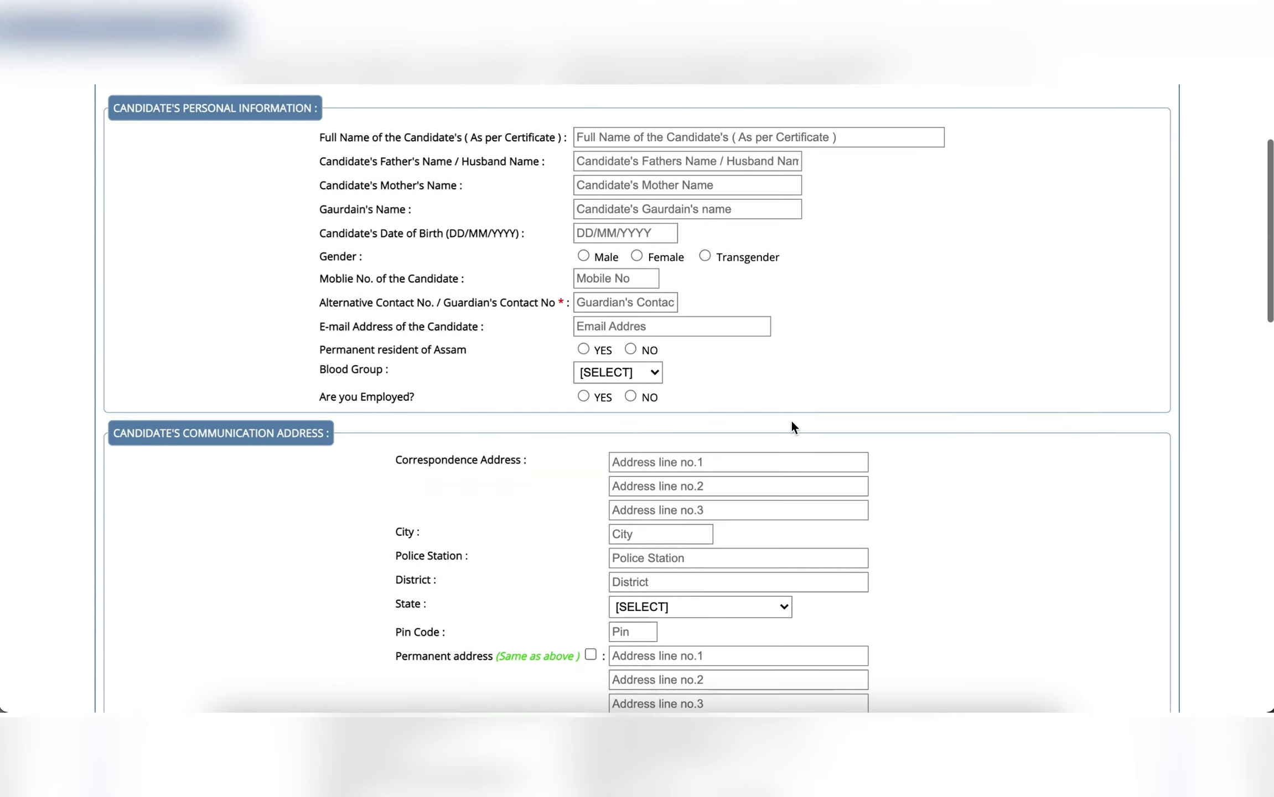
pyautogui.scroll(-3)
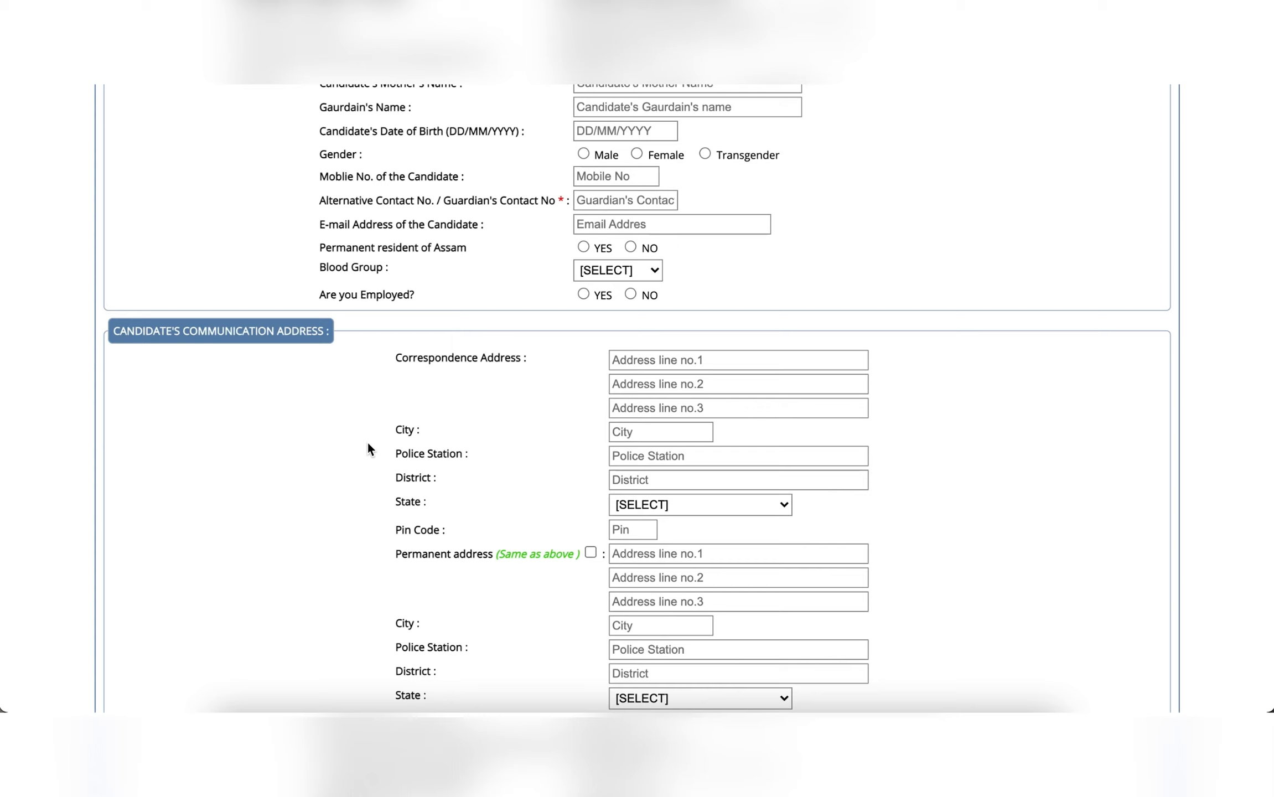
pyautogui.scroll(-3)
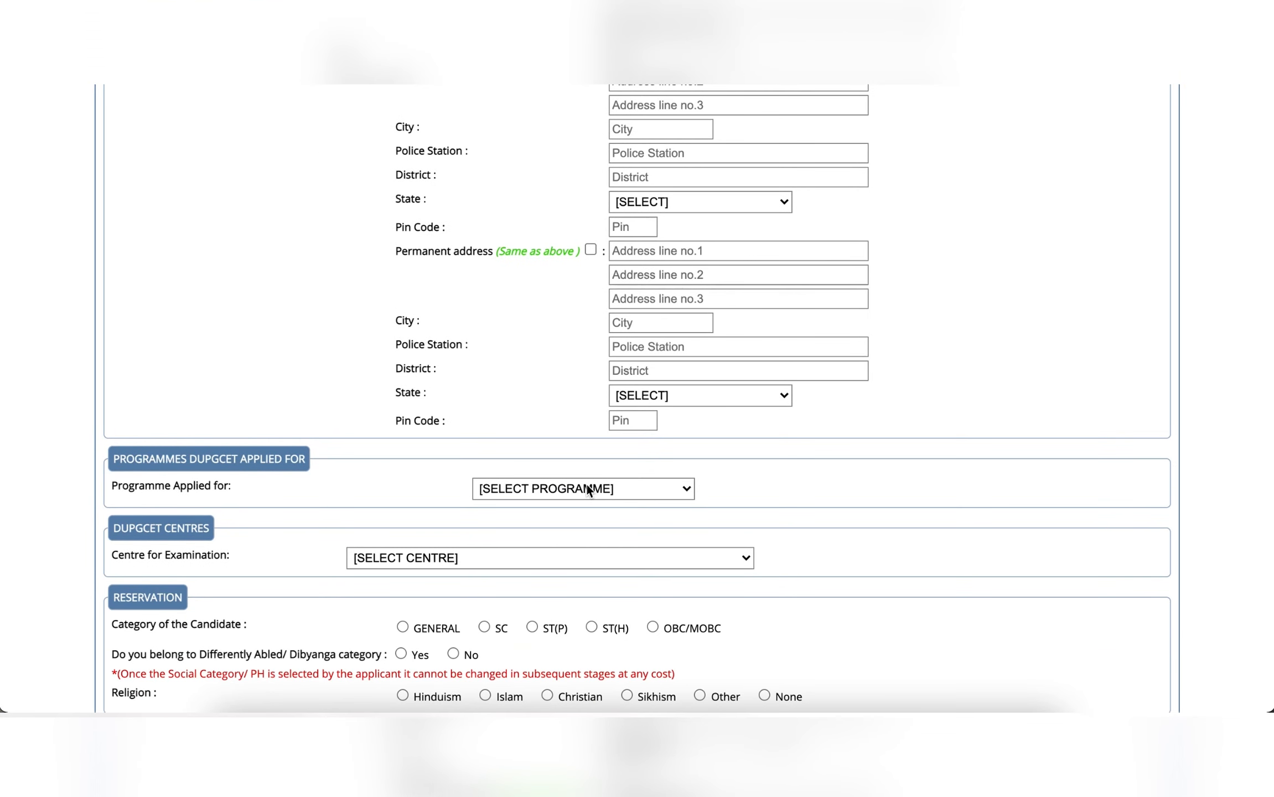
pyautogui.click(581, 488)
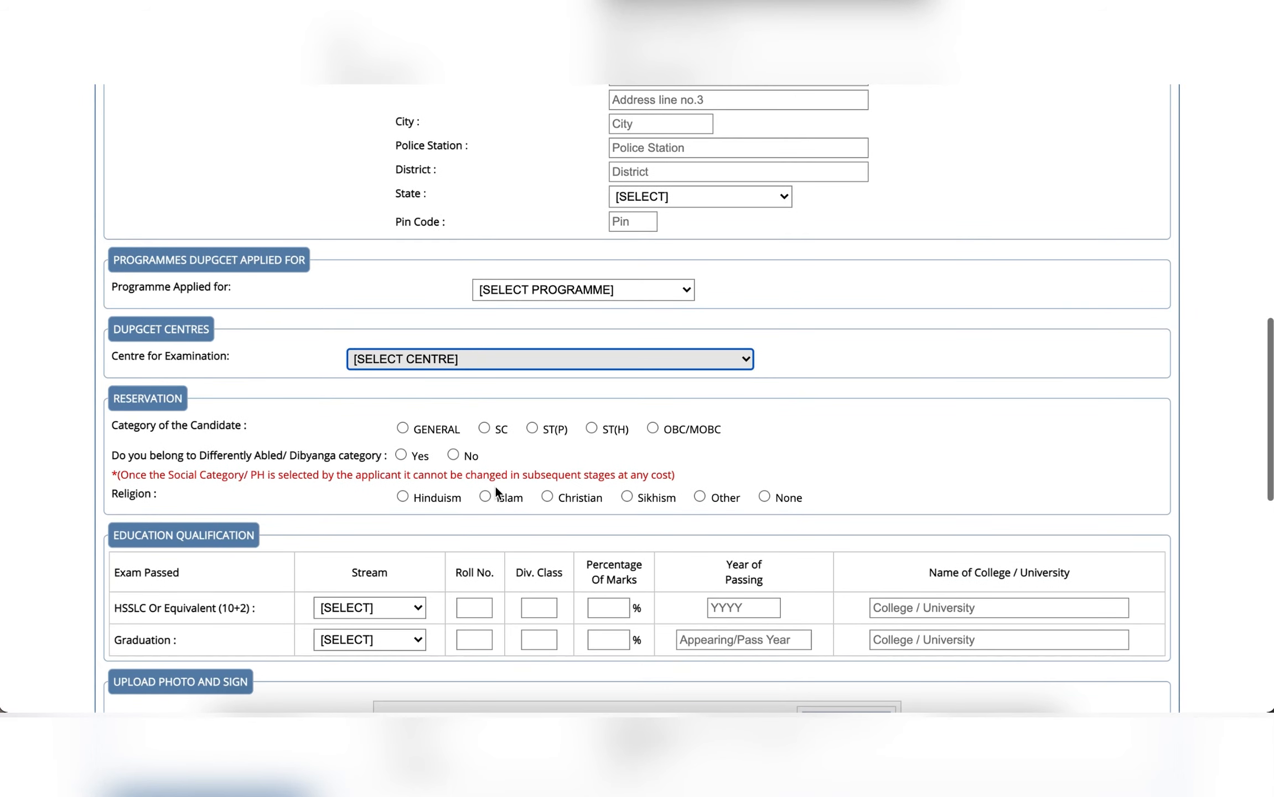
pyautogui.moveTo(220, 420)
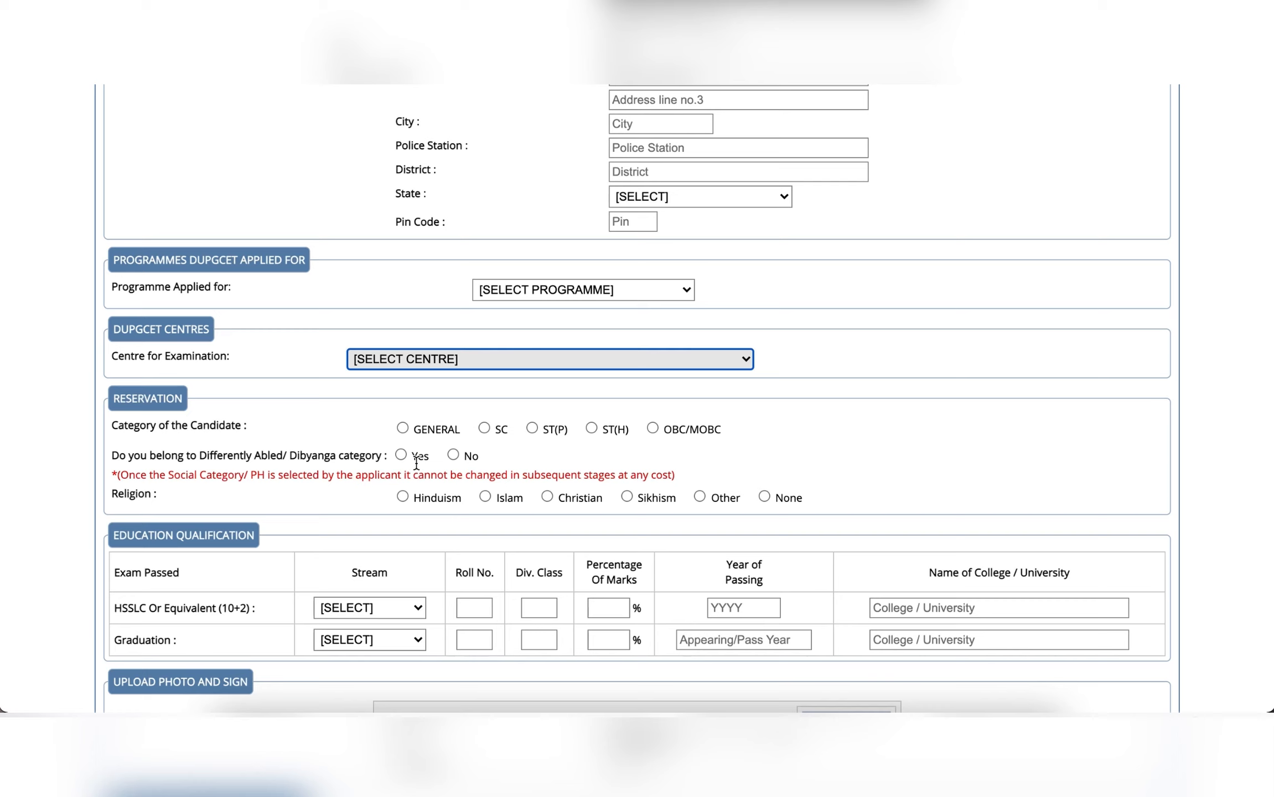
pyautogui.scroll(-3)
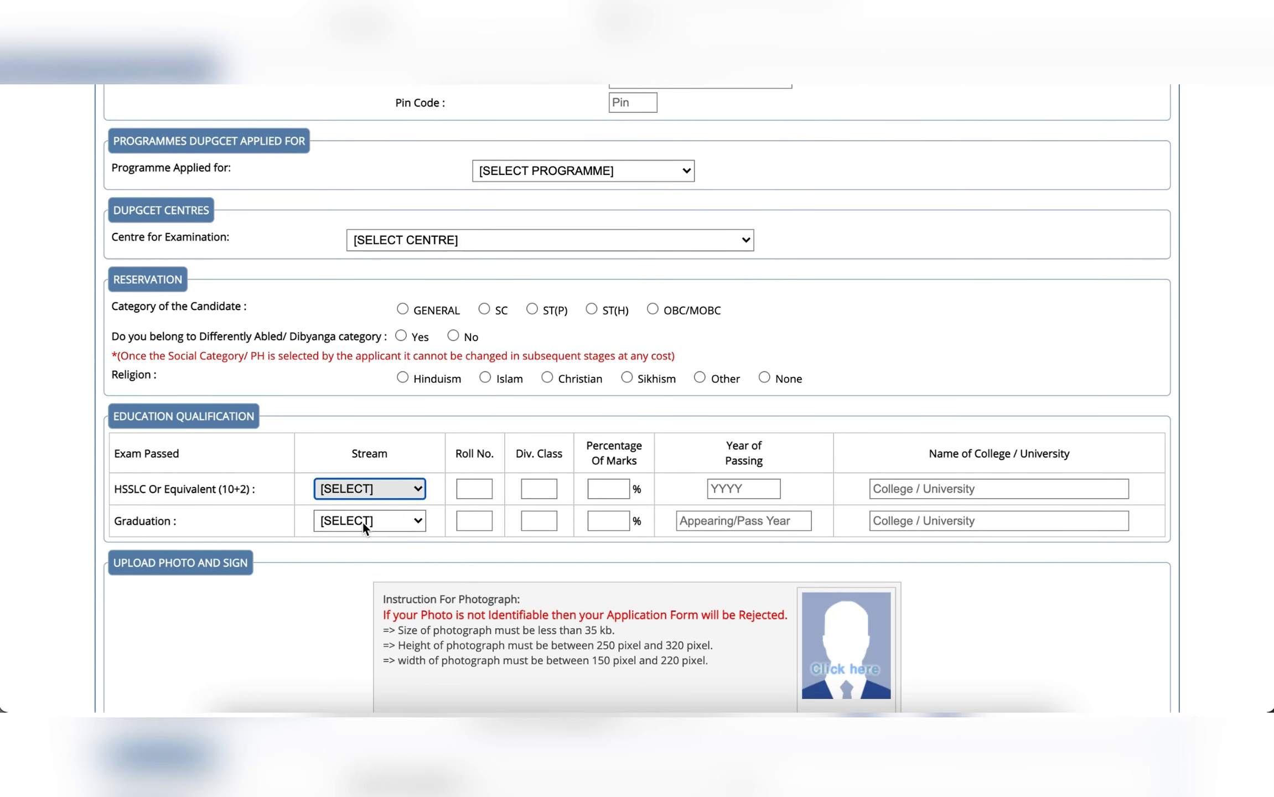
pyautogui.scroll(-3)
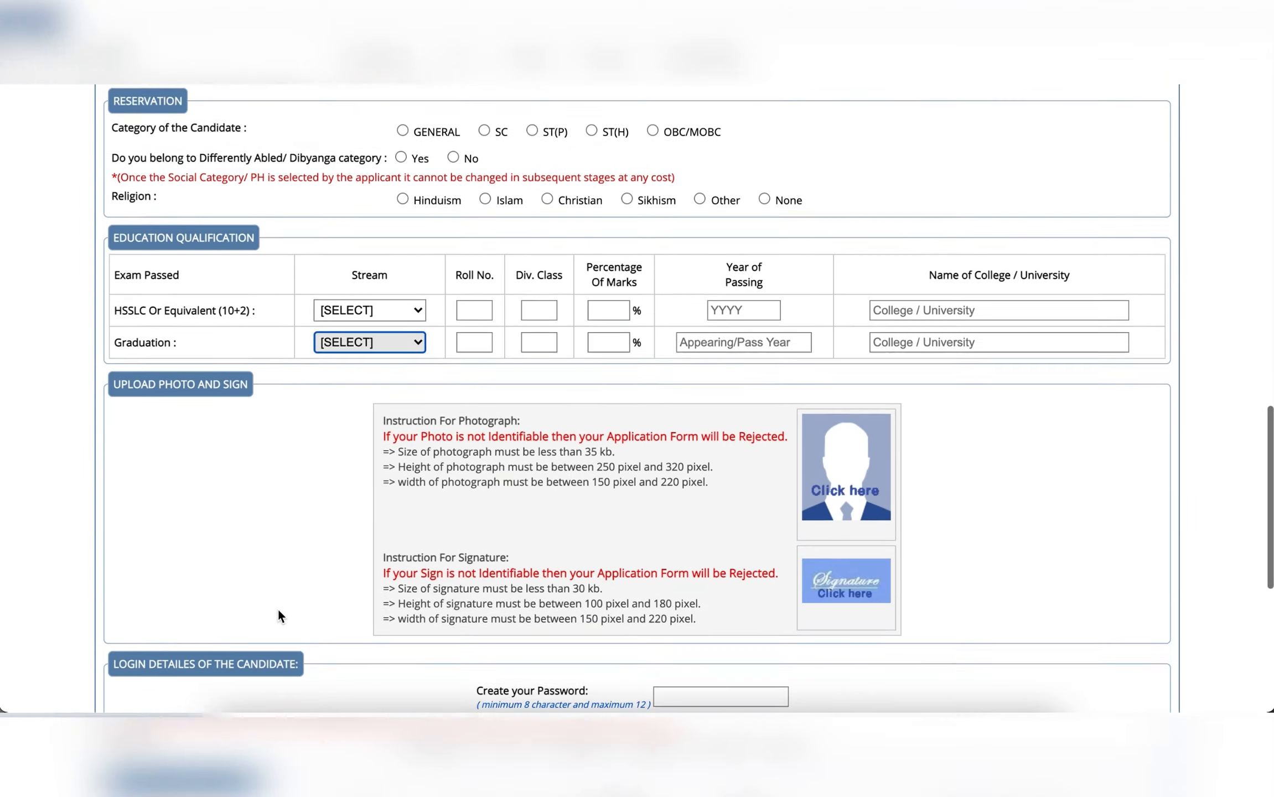
pyautogui.scroll(-3)
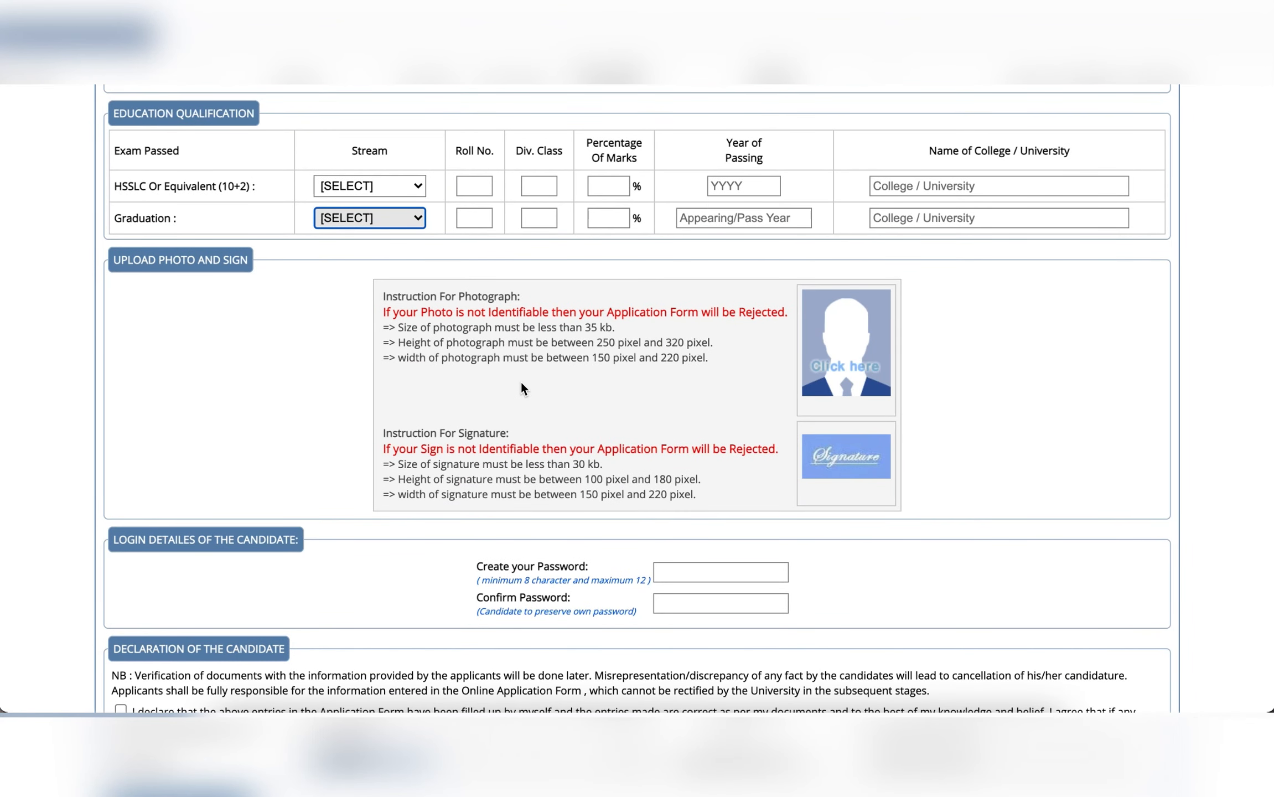
pyautogui.scroll(-3)
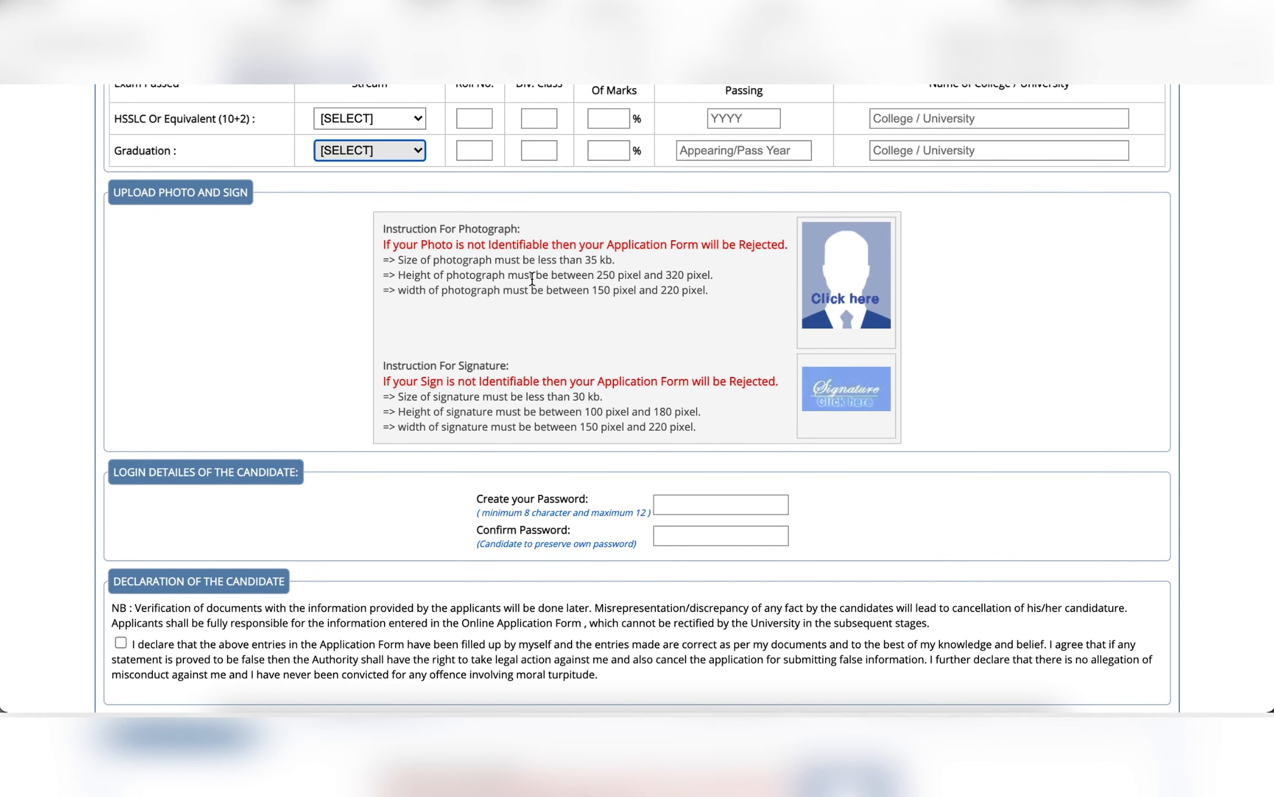
pyautogui.scroll(-3)
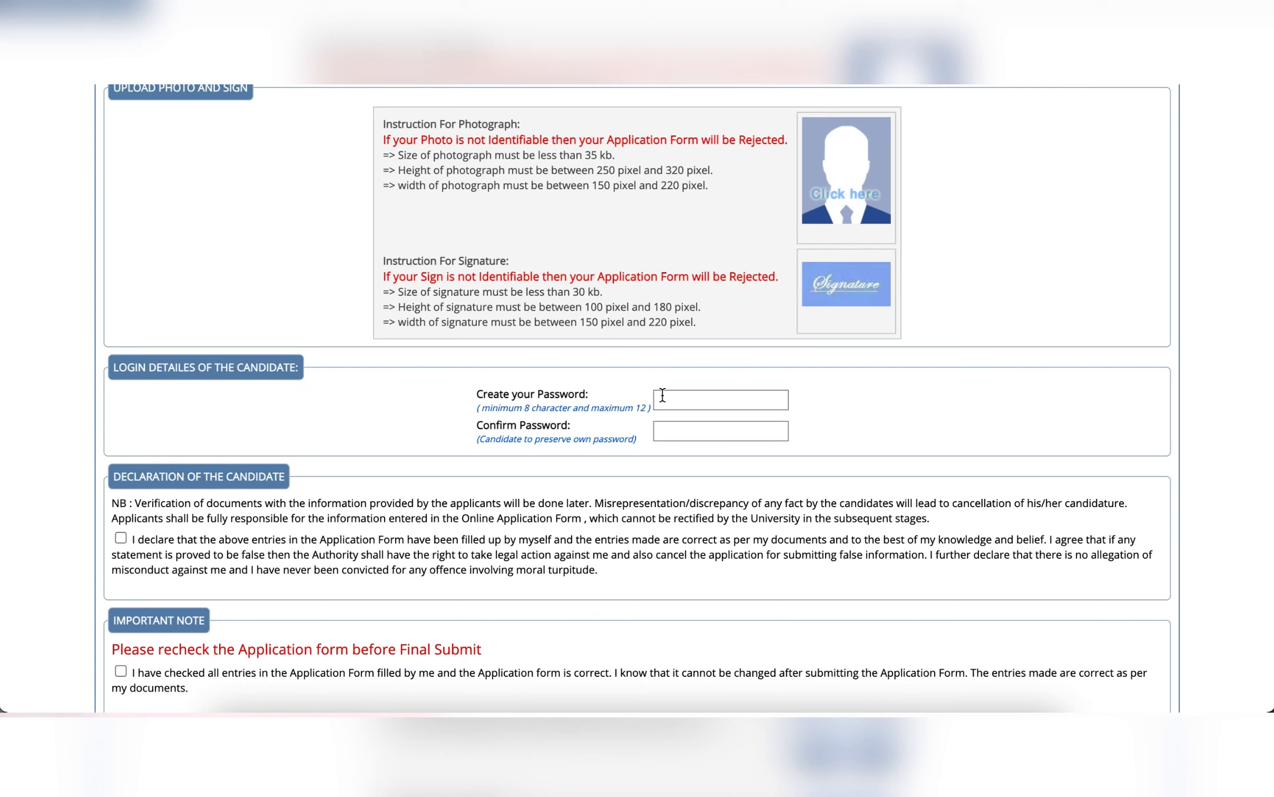
pyautogui.click(719, 399)
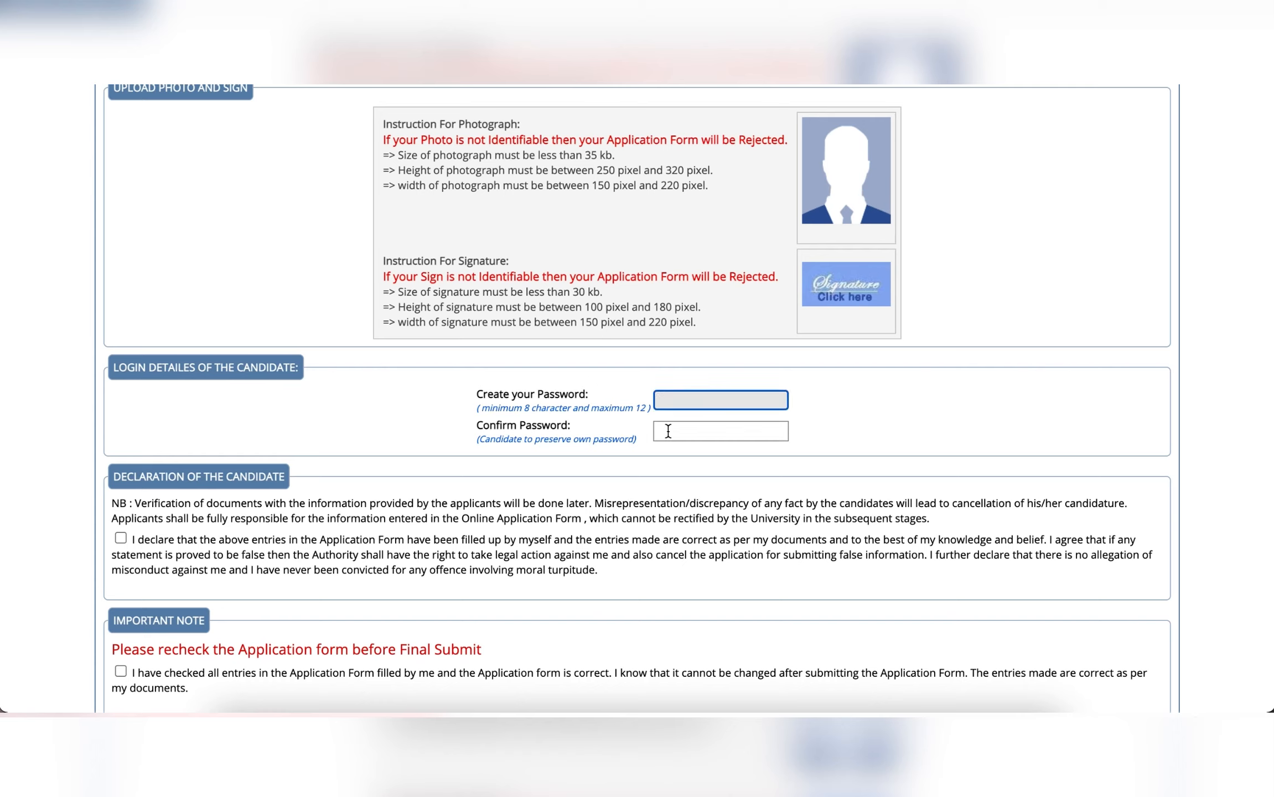
pyautogui.click(720, 430)
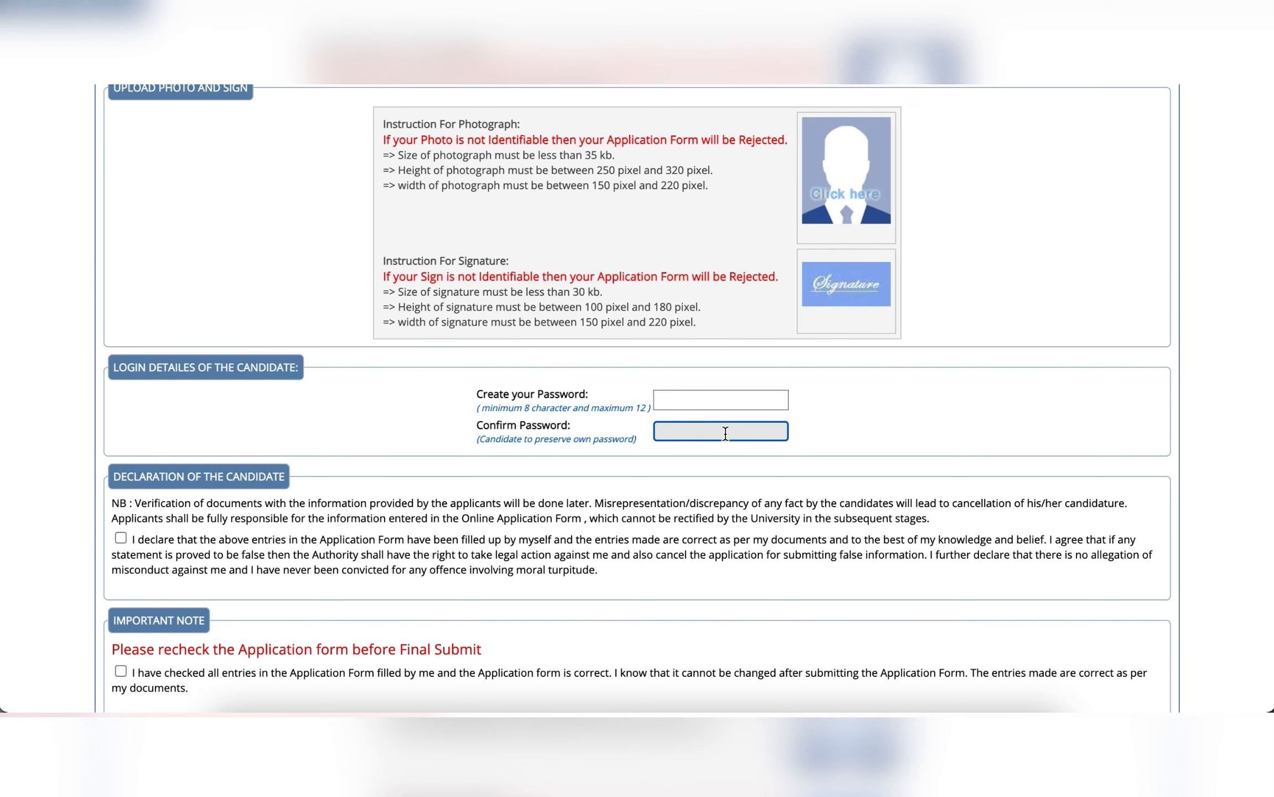
pyautogui.scroll(-3)
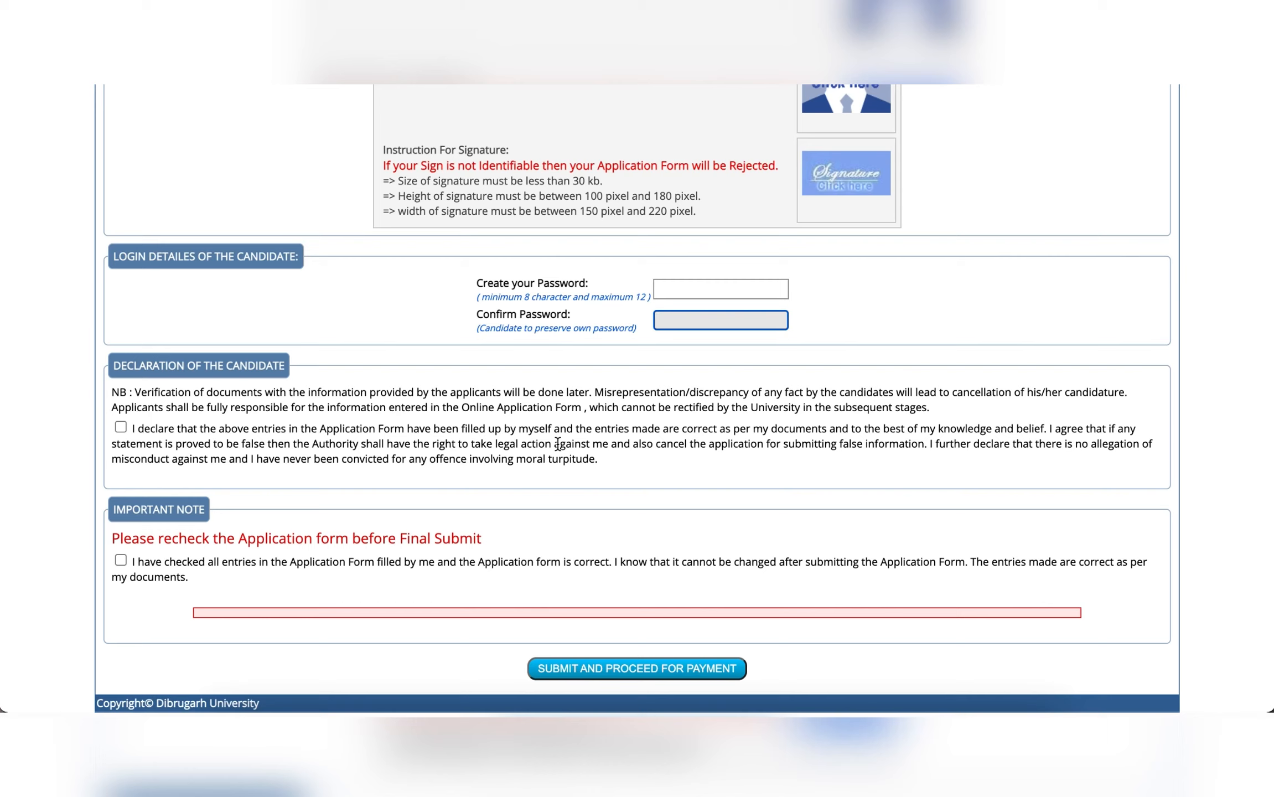
# Tick the Declaration of the Candidate and the Important Note recheck confirmation checkboxes
pyautogui.click(120, 427)
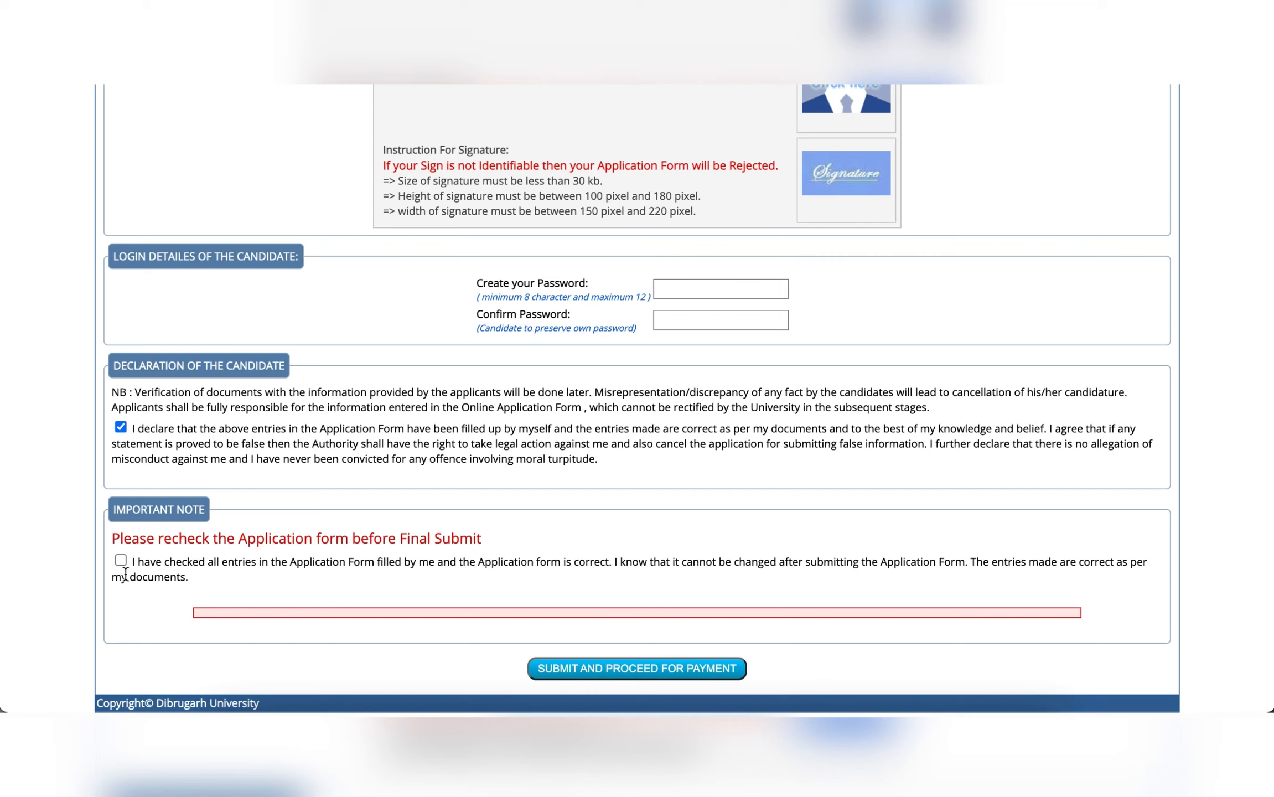
pyautogui.moveTo(845, 170)
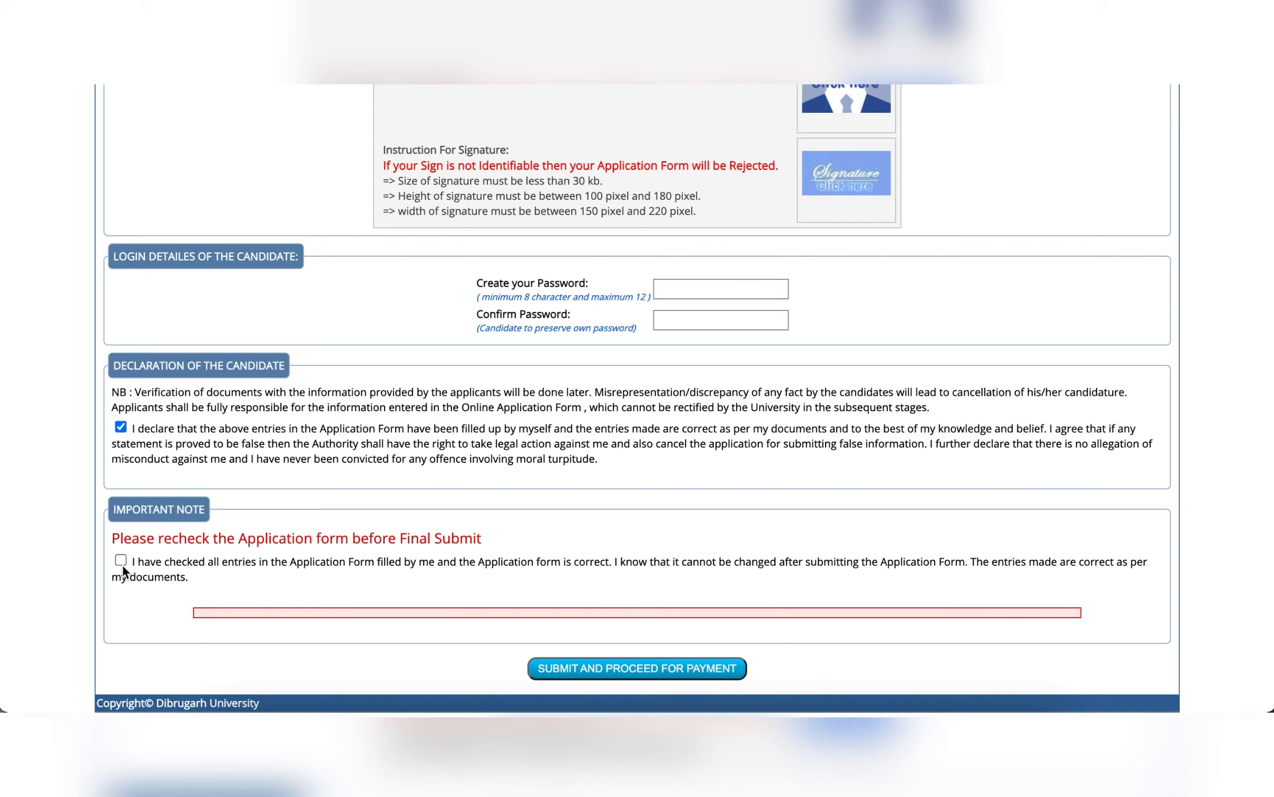
pyautogui.click(120, 559)
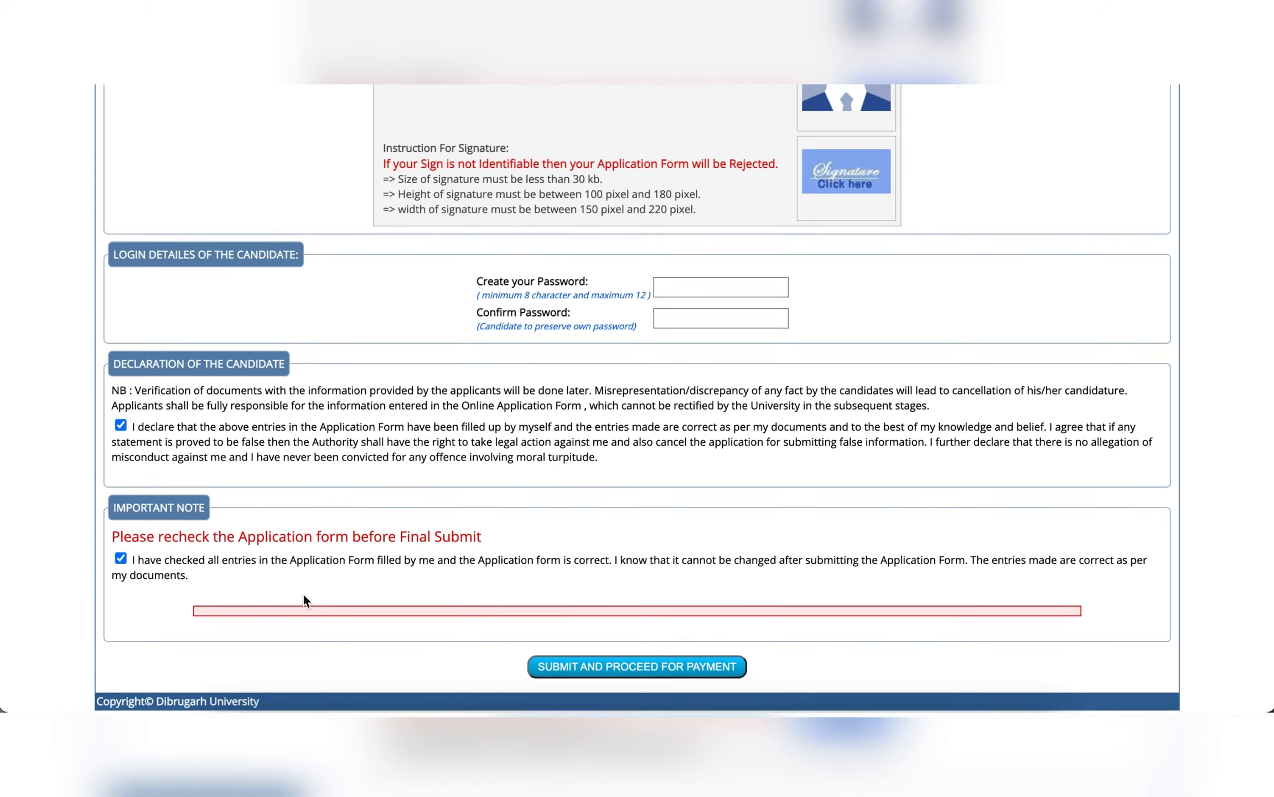